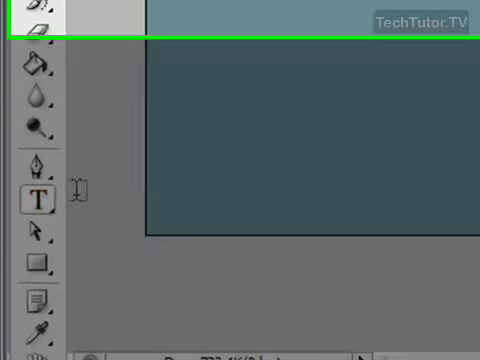
- Switch to the Horizontal Type Tool for adding text to the teal canvas
{"action": "left_click", "coordinate": [205, 67]}
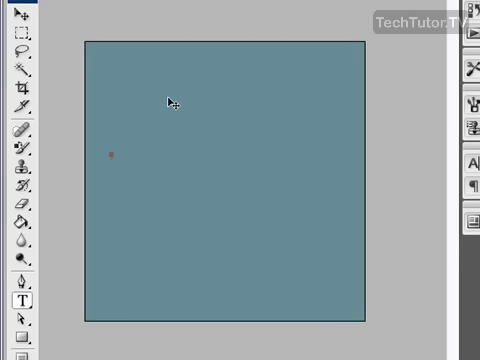
- Type and commit the pink 'Welcome to my Website' text, then open Warp Text
{"action": "type", "text": "weld"}
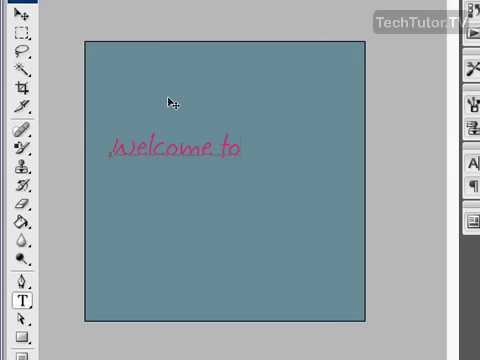
{"action": "type", "text": "my w"}
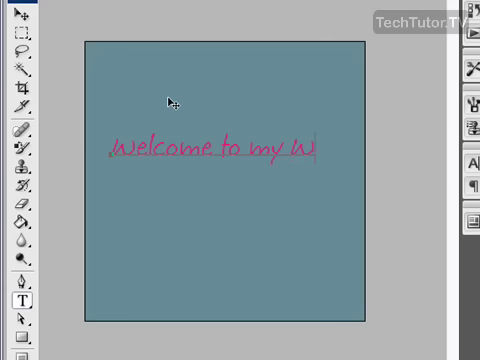
{"action": "type", "text": "ebsite"}
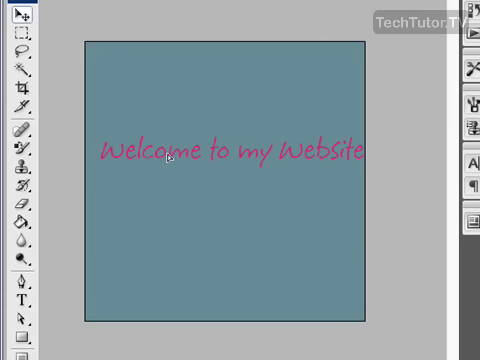
{"action": "left_click", "coordinate": [157, 256]}
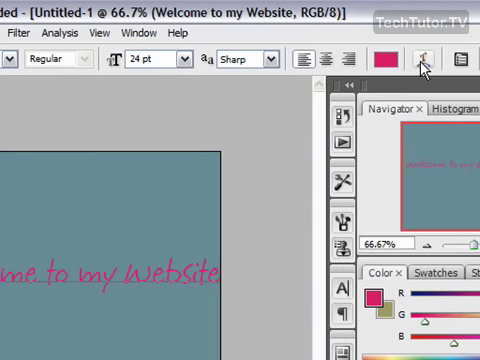
{"action": "mouse_move", "coordinate": [426, 63]}
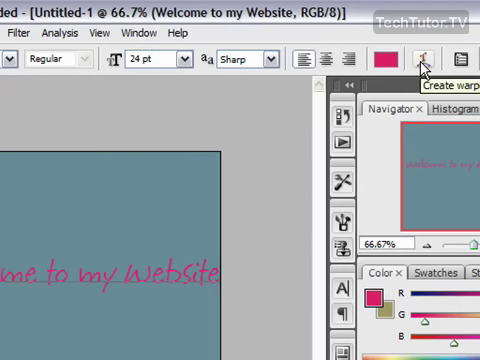
{"action": "left_click", "coordinate": [428, 58]}
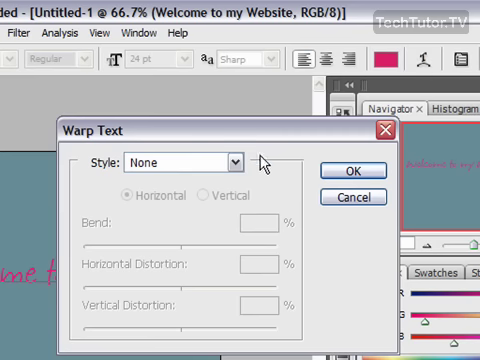
- Choose the Arc warp style with +29% bend and -8% vertical distortion
{"action": "left_click", "coordinate": [232, 159]}
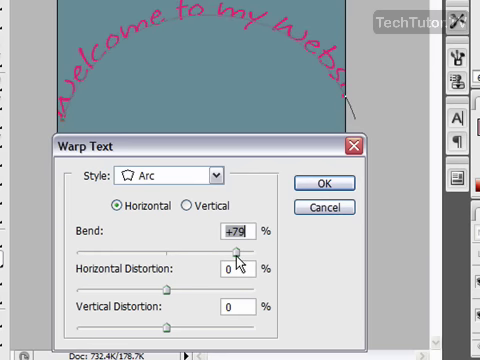
{"action": "left_click_drag", "start_coordinate": [235, 247], "coordinate": [248, 247]}
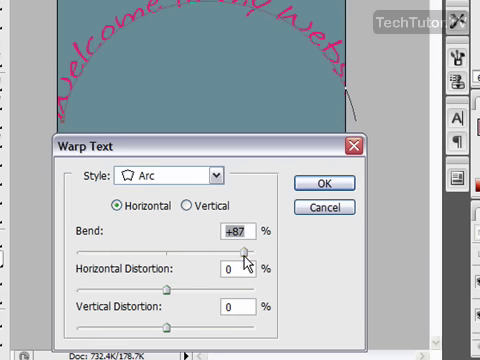
{"action": "left_click_drag", "start_coordinate": [248, 244], "coordinate": [118, 244]}
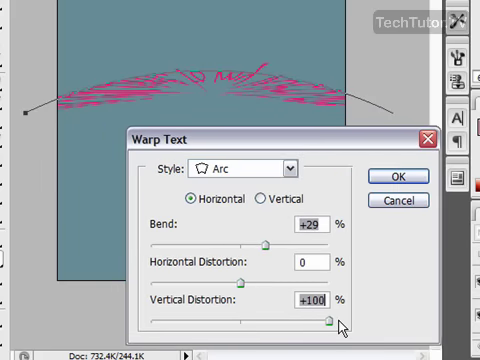
{"action": "left_click_drag", "start_coordinate": [325, 317], "coordinate": [233, 322]}
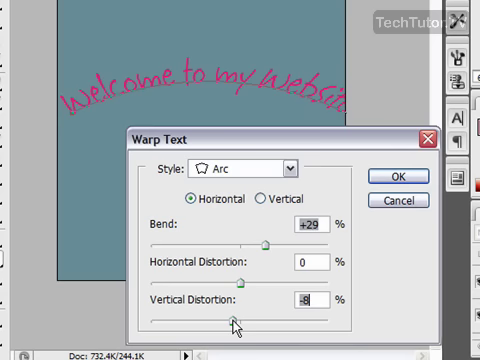
{"action": "mouse_move", "coordinate": [228, 148]}
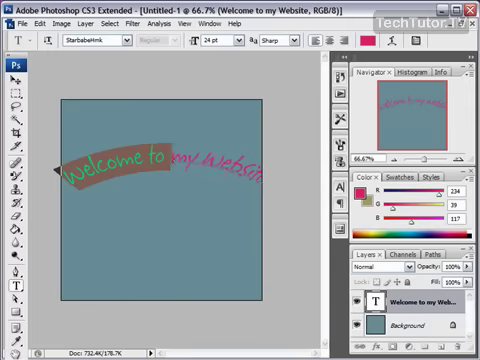
- Select all the welcome text and reduce its font size to 18 pt
{"action": "left_click", "coordinate": [237, 41]}
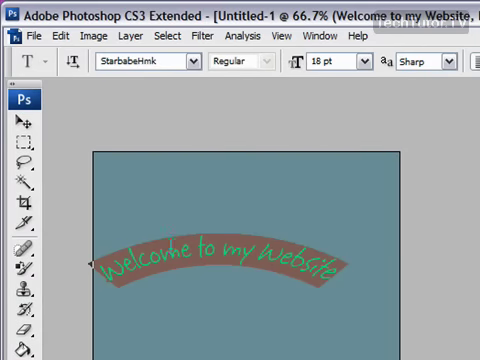
{"action": "left_click", "coordinate": [16, 118]}
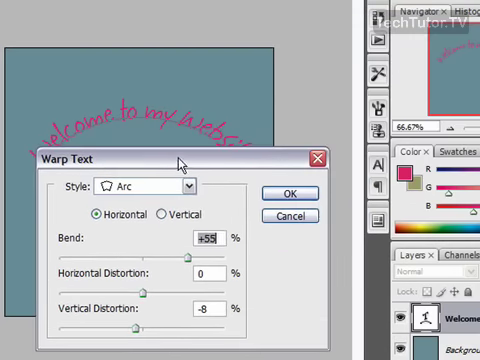
- Apply the steeper +55% Arc bend to the welcome text
{"action": "left_click", "coordinate": [288, 193]}
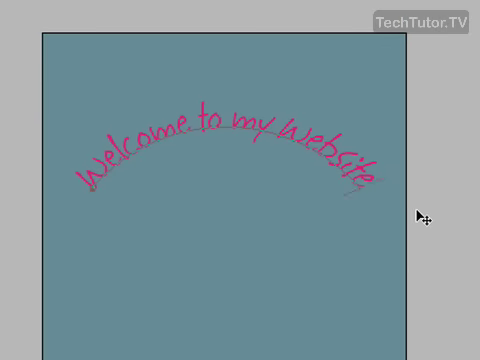